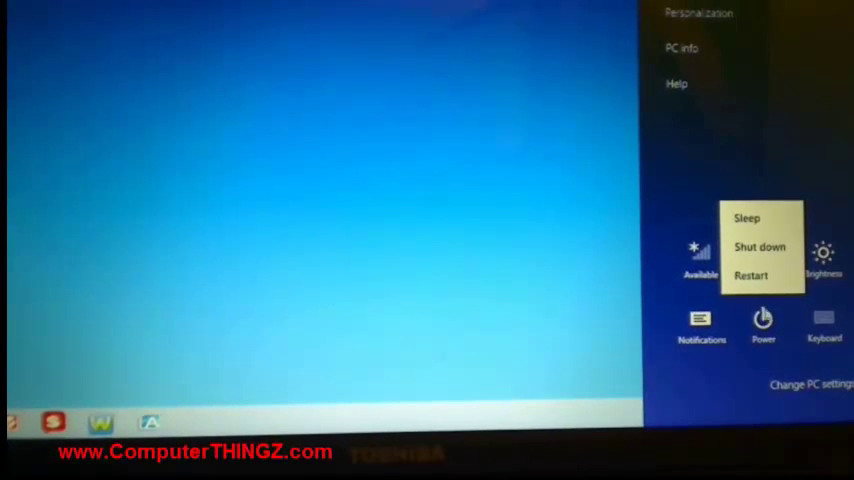
Step: Restart Windows 8 from the Settings charm's Power menu to enter firmware setup
{"action": "left_click", "coordinate": [750, 276]}
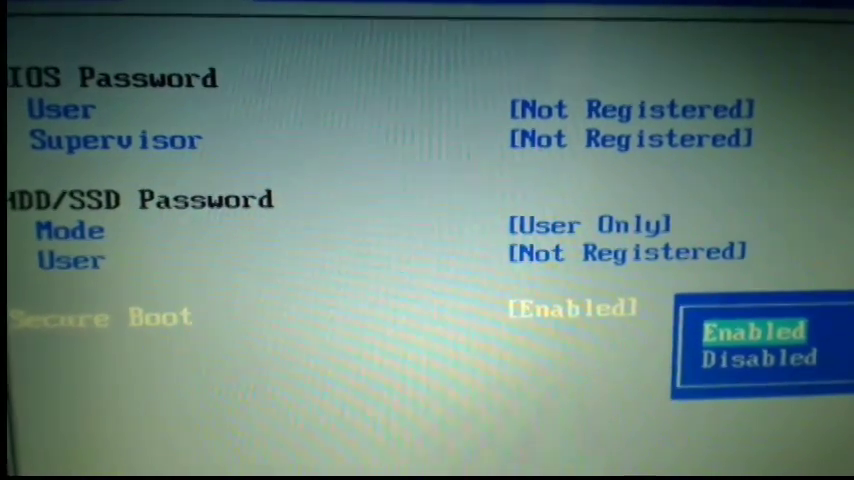
Step: Choose Disabled for Secure Boot in the popup list
{"action": "left_click", "coordinate": [757, 357]}
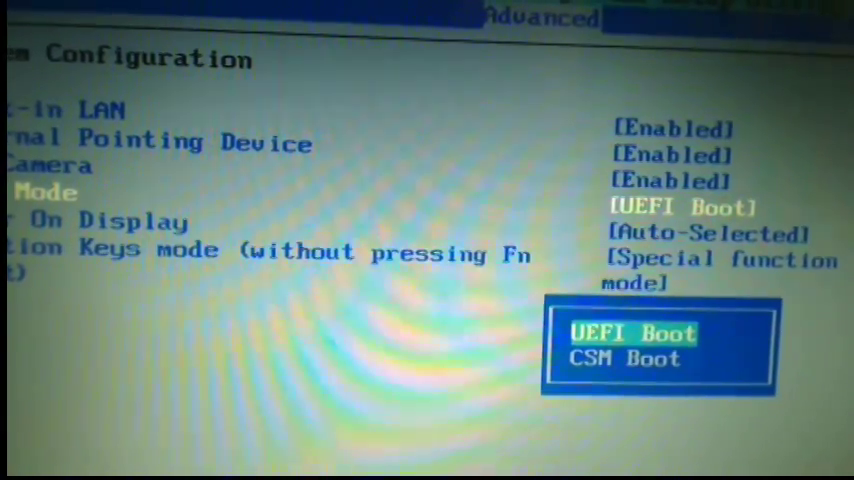
Step: Move the Boot Mode selection down from UEFI Boot to CSM Boot
{"action": "key", "text": "Down"}
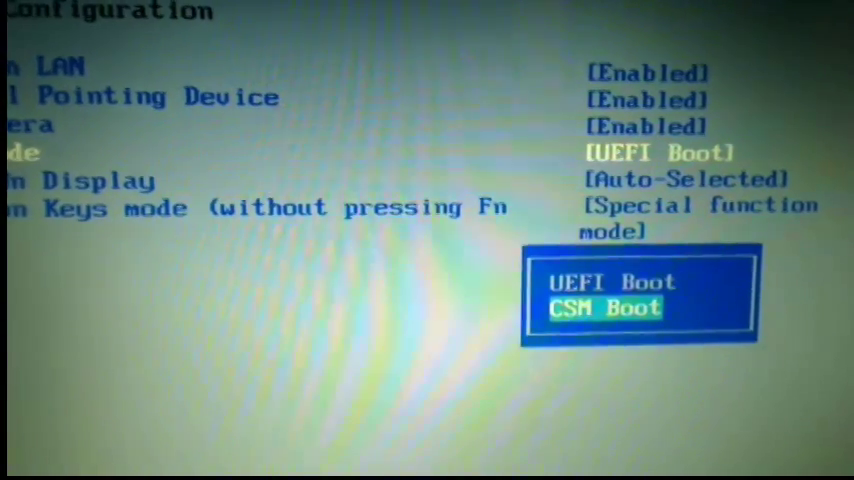